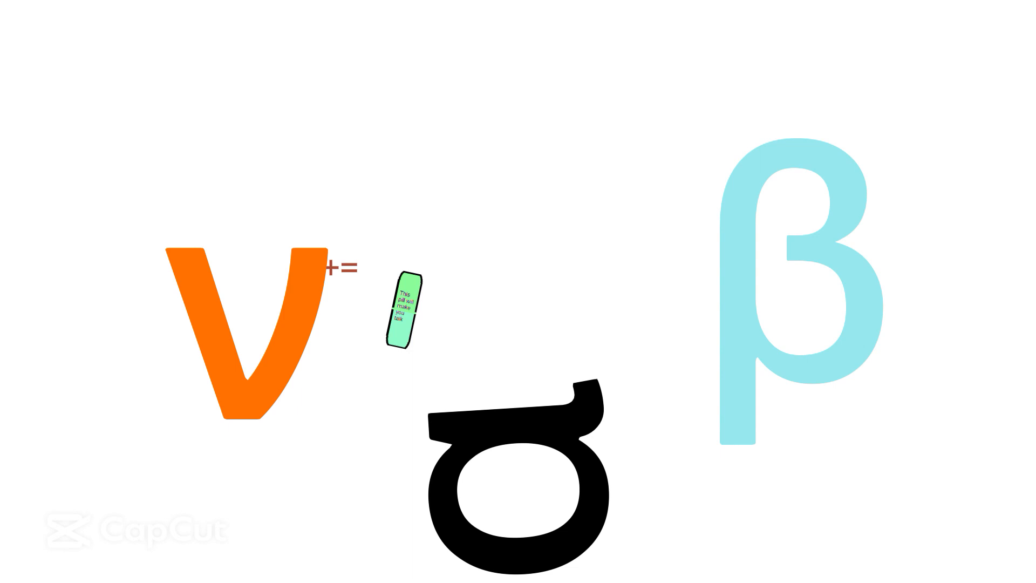
drag(400, 308, 658, 277)
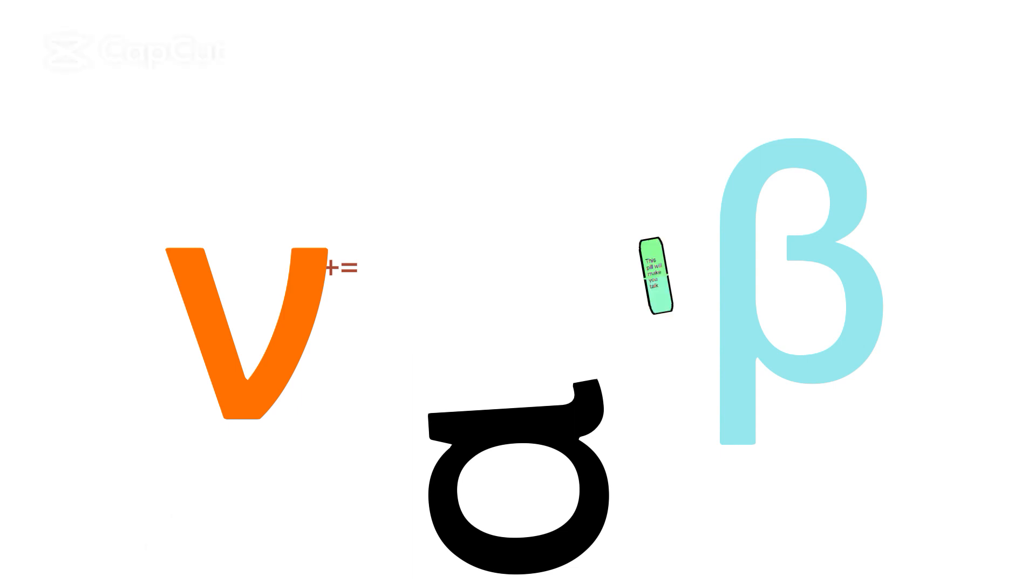